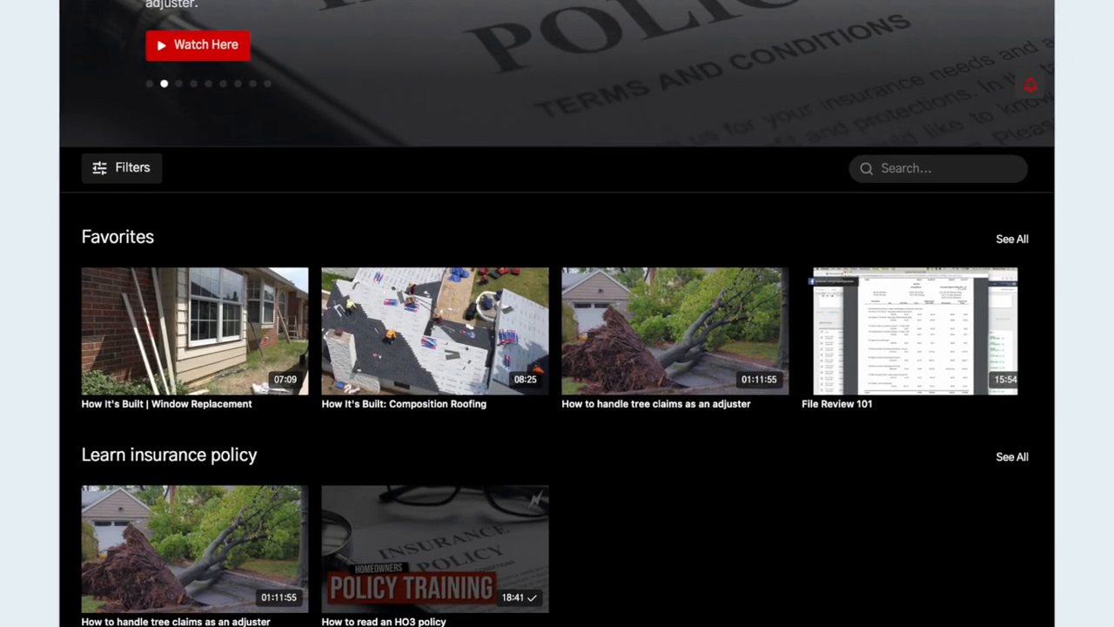
Scroll the project list and select the HOVERSENDTEST project
scroll(down, 3)
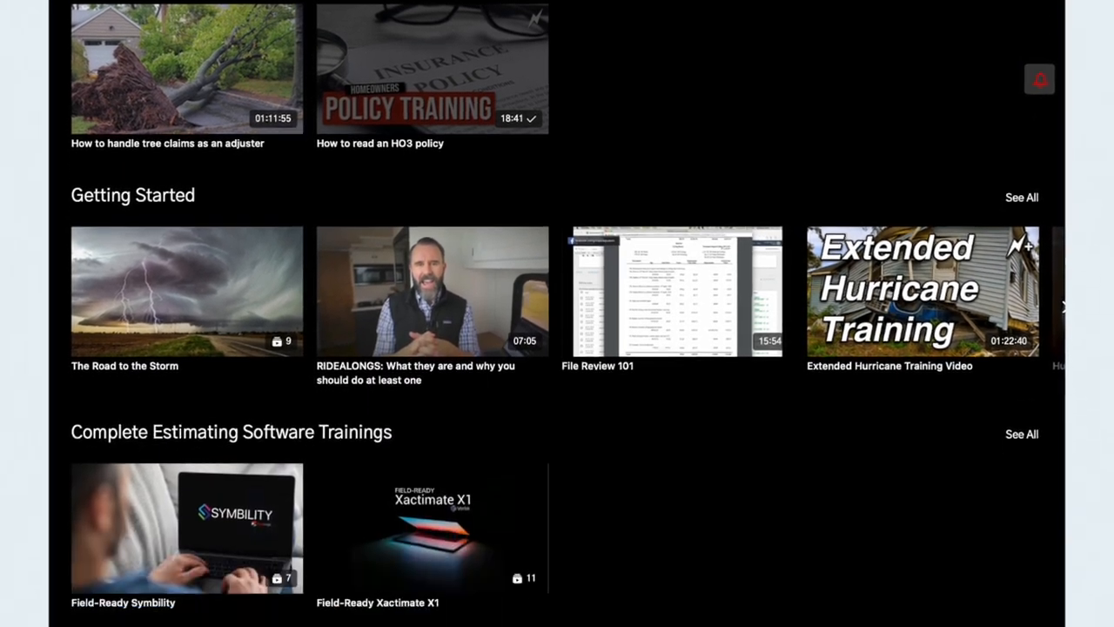
scroll(down, 3)
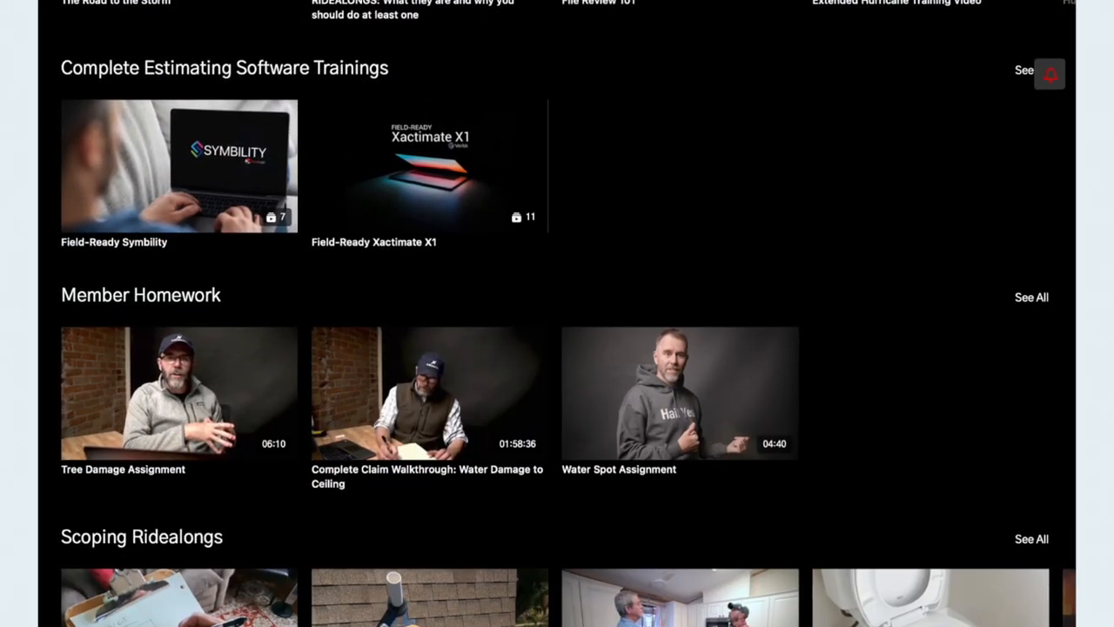
scroll(down, 3)
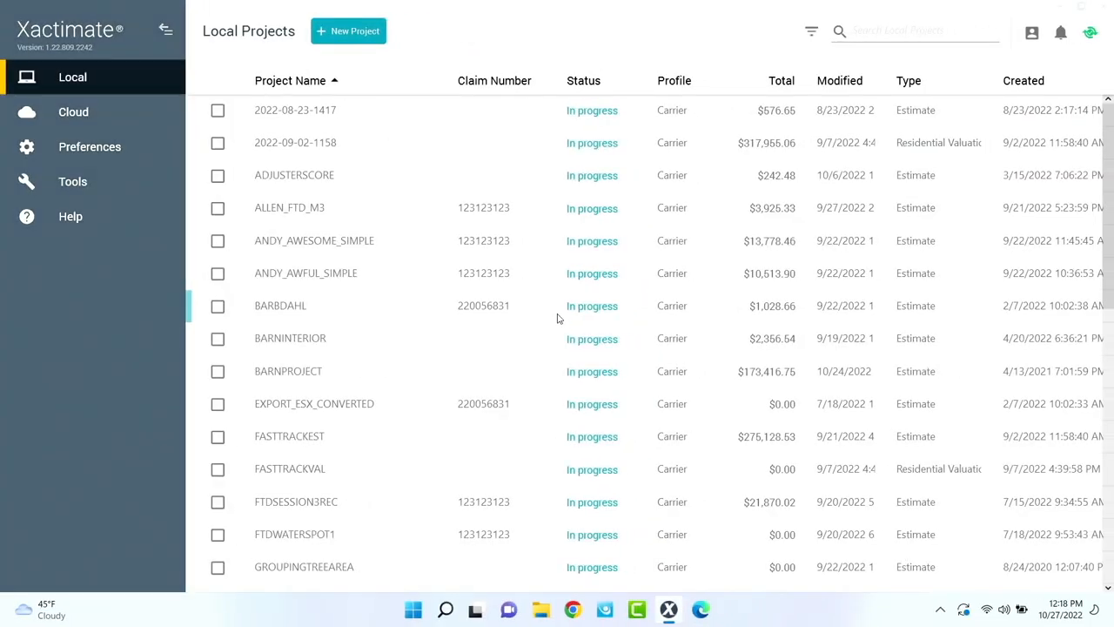
scroll(down, 3)
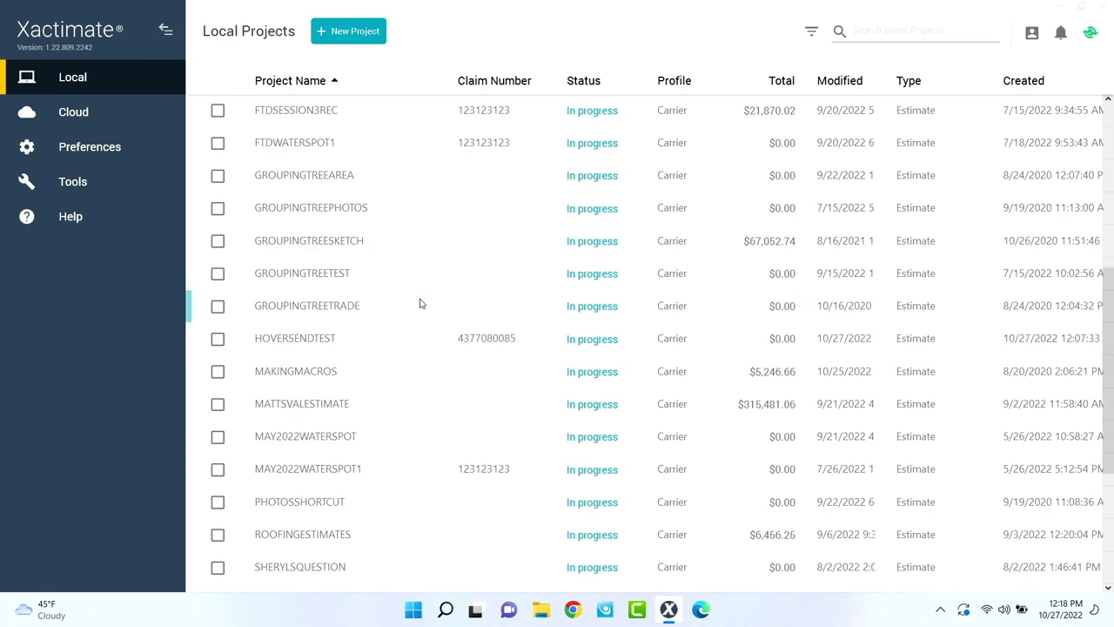
scroll(down, 3)
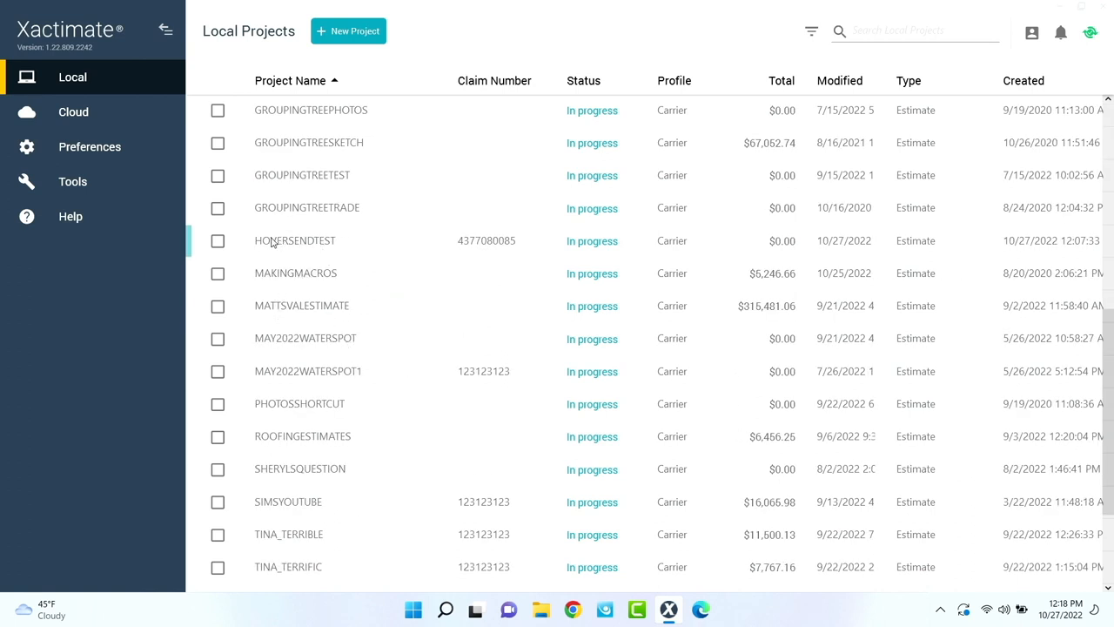
click(217, 241)
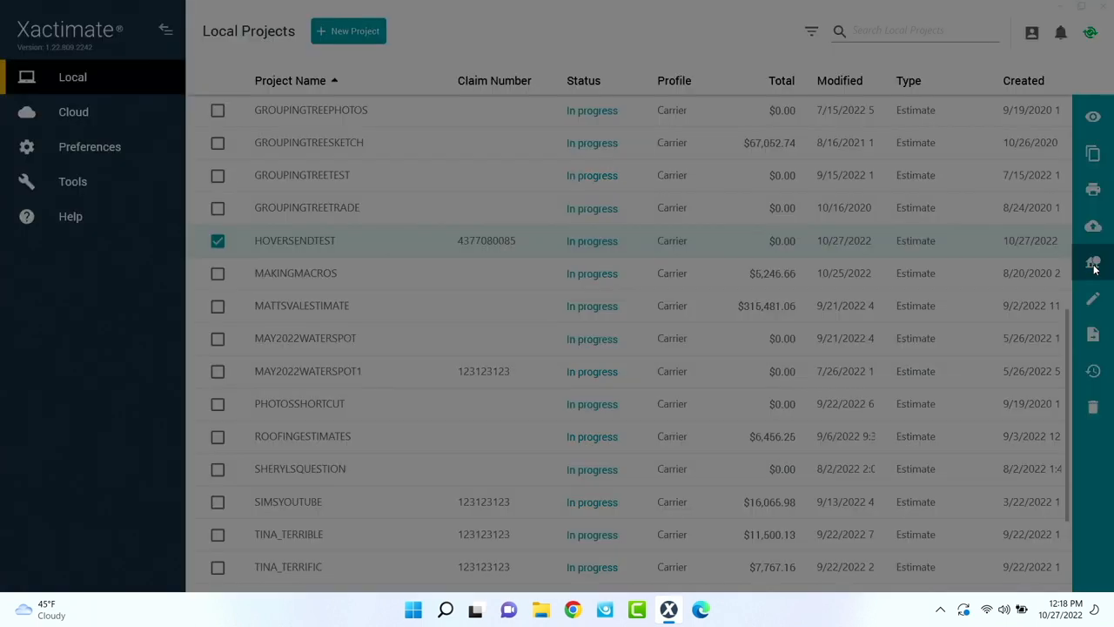
Start a Property Data request for HOVERSENDTEST and continue to its form
click(1092, 262)
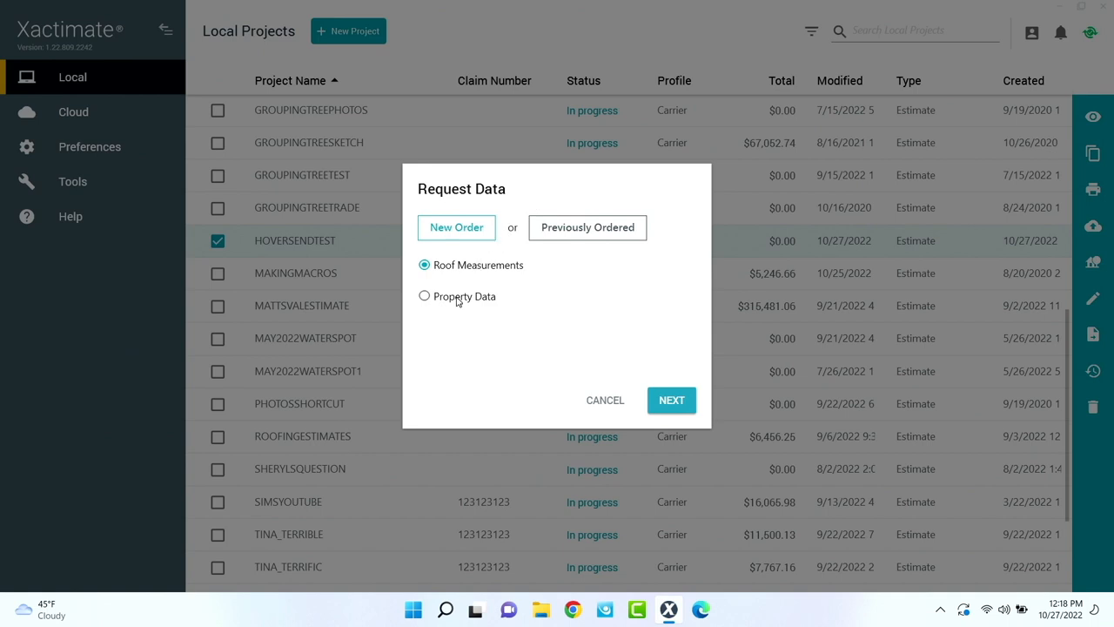
click(424, 296)
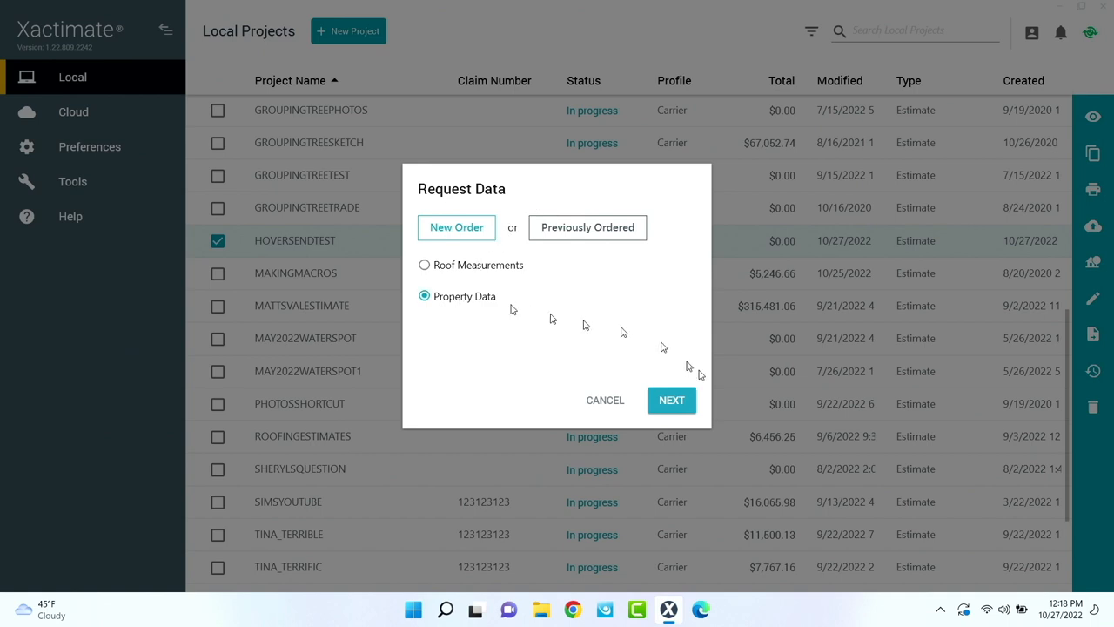
click(671, 400)
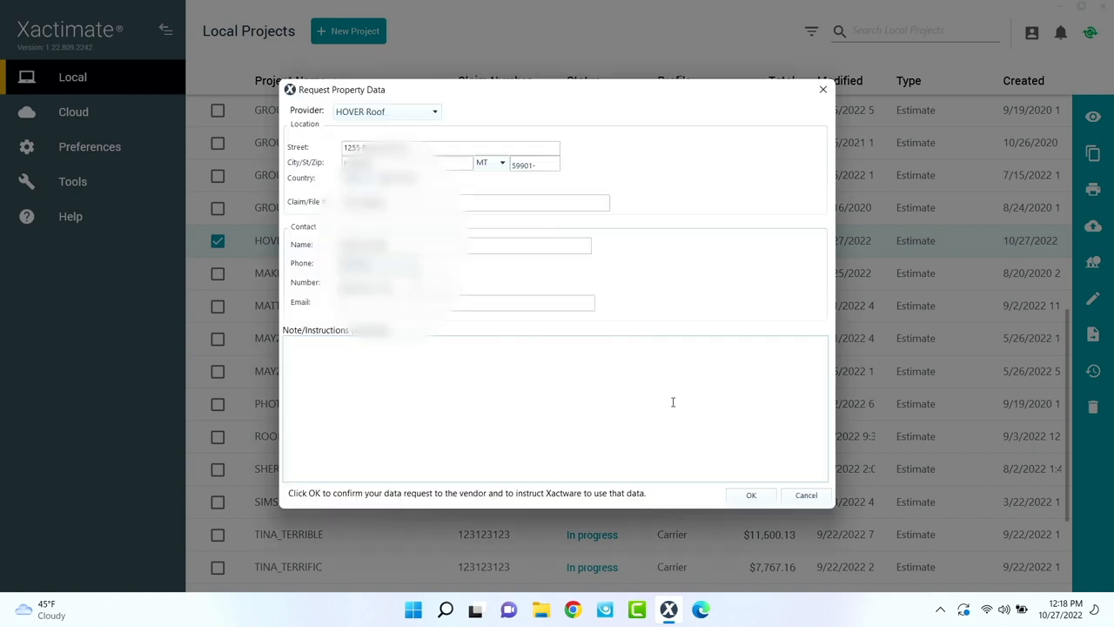
mouse_move(412, 109)
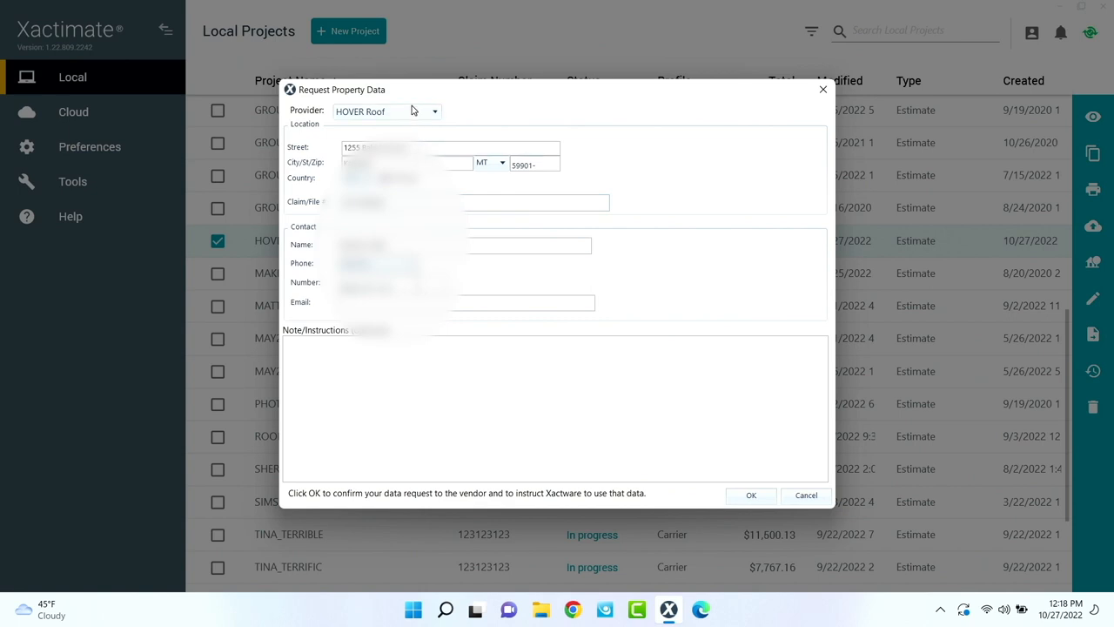
Switch the provider to HOVER Roof and Walls and submit the property data request
click(433, 110)
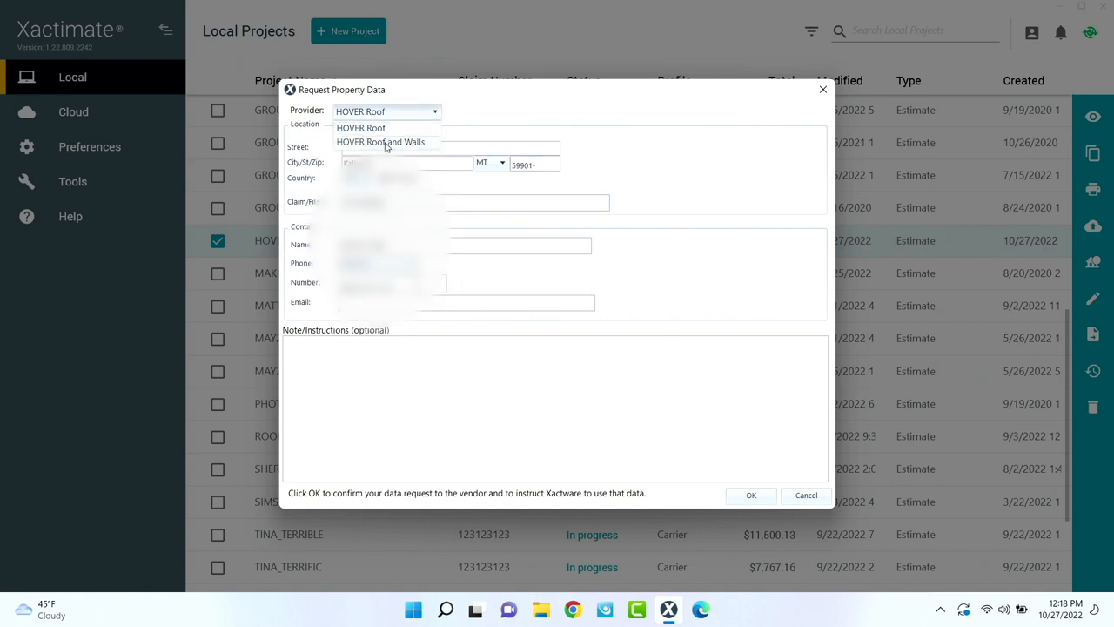
click(380, 141)
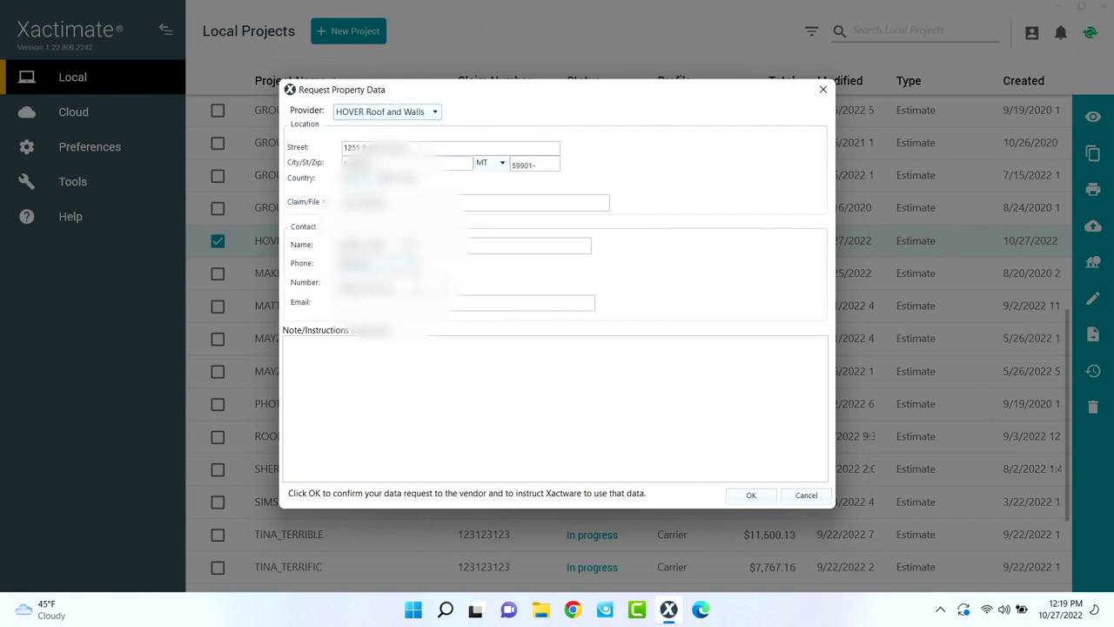
mouse_move(633, 264)
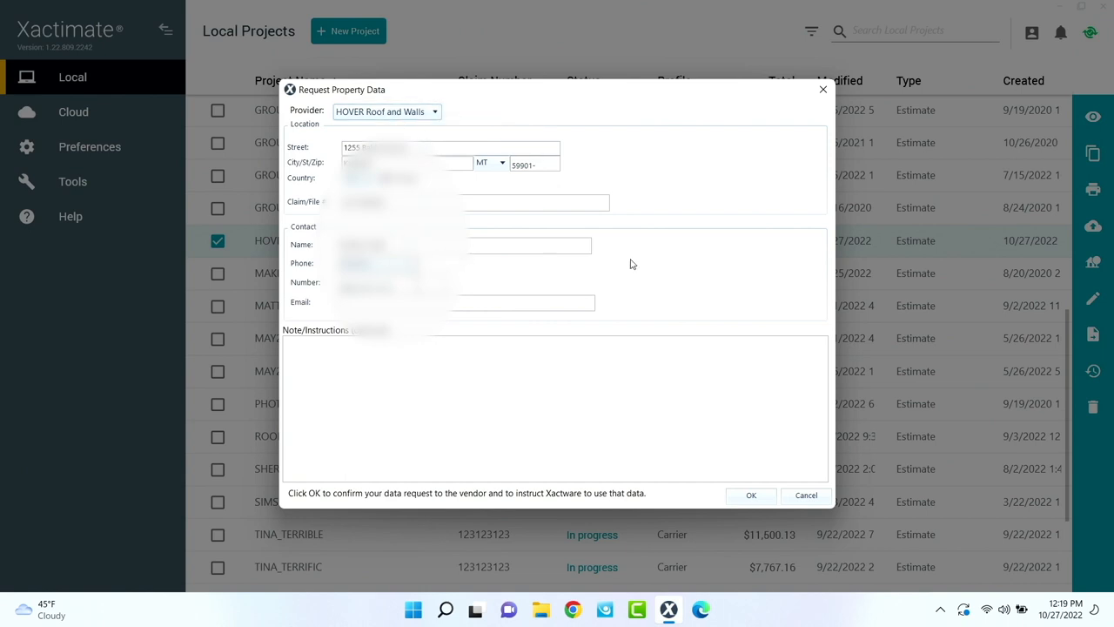
mouse_move(626, 172)
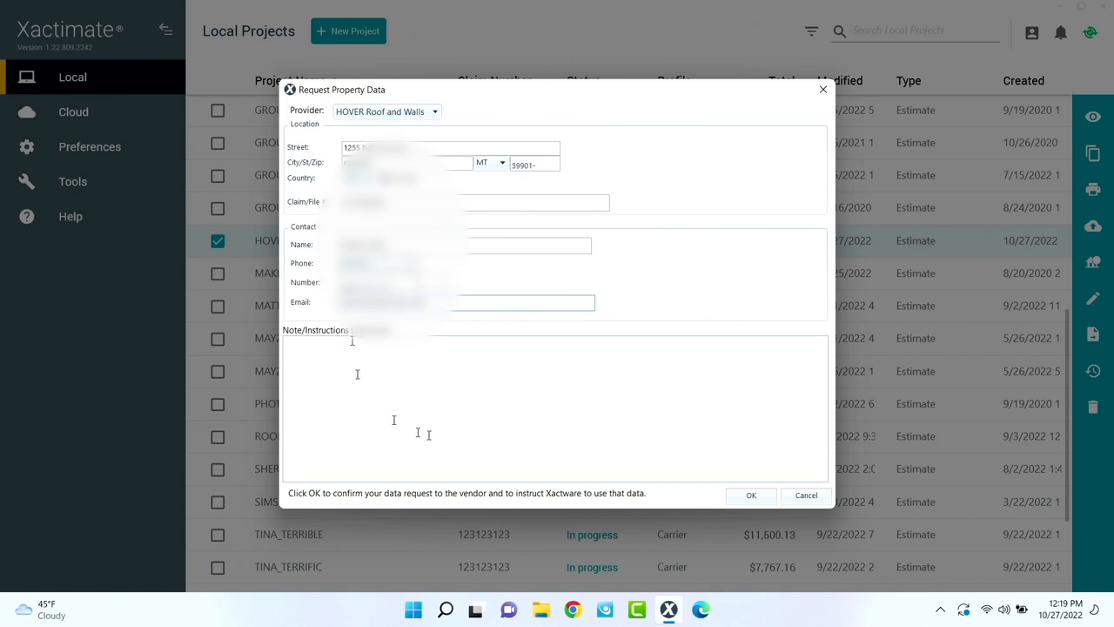
click(750, 494)
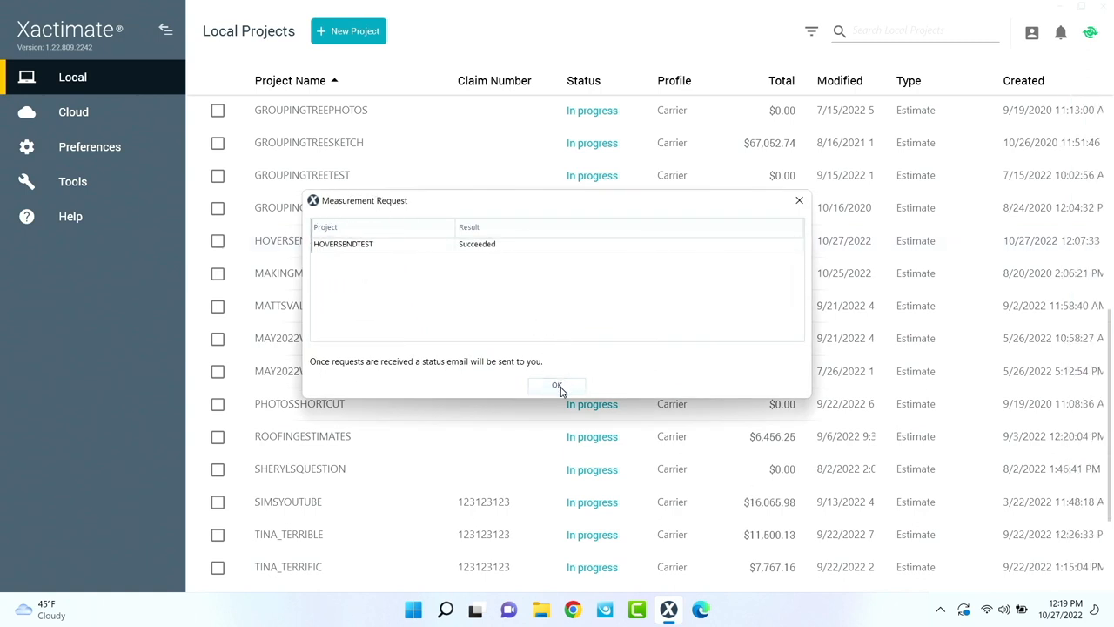
Dismiss the Measurement Request success message
click(556, 384)
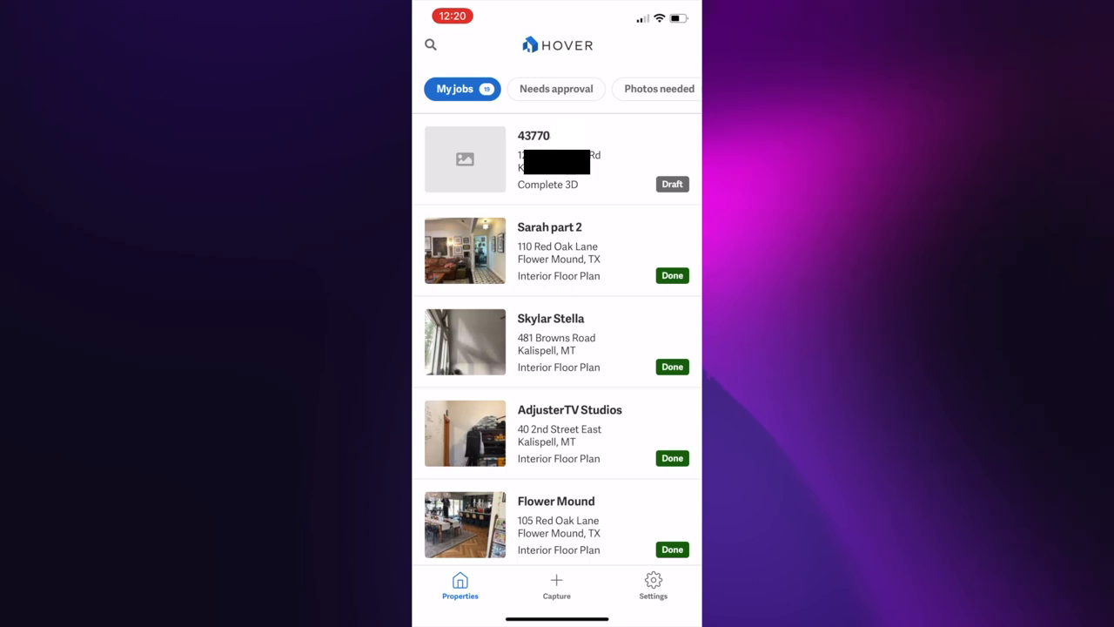
Set the draft HOVER job's deliverable to Interior Floor Plan, then open HOVERSENDTEST in Xactimate
click(556, 585)
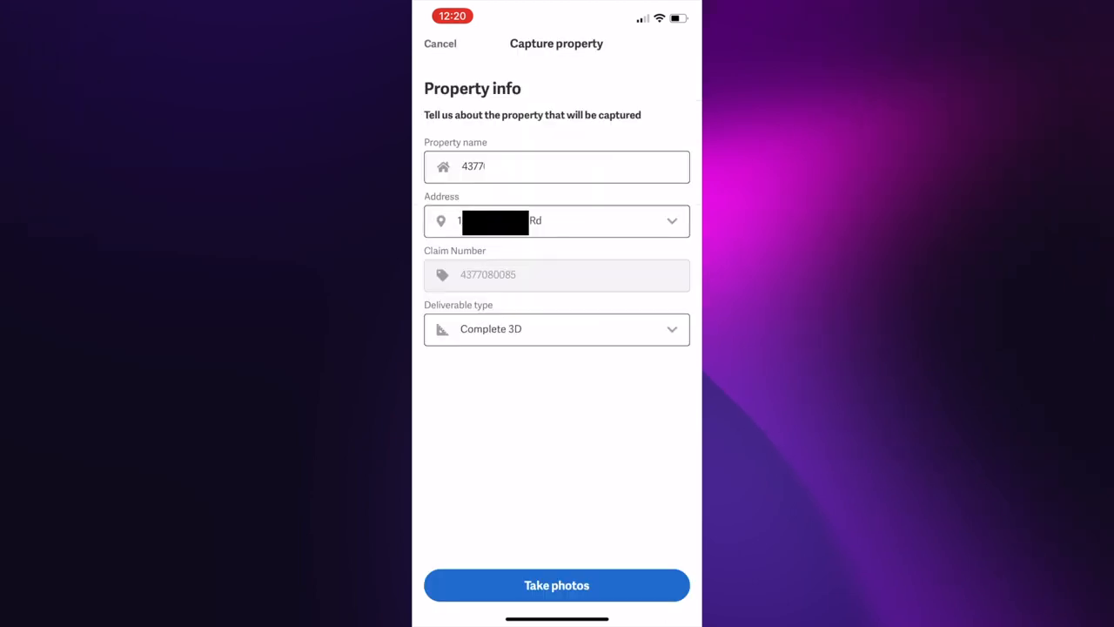
click(556, 328)
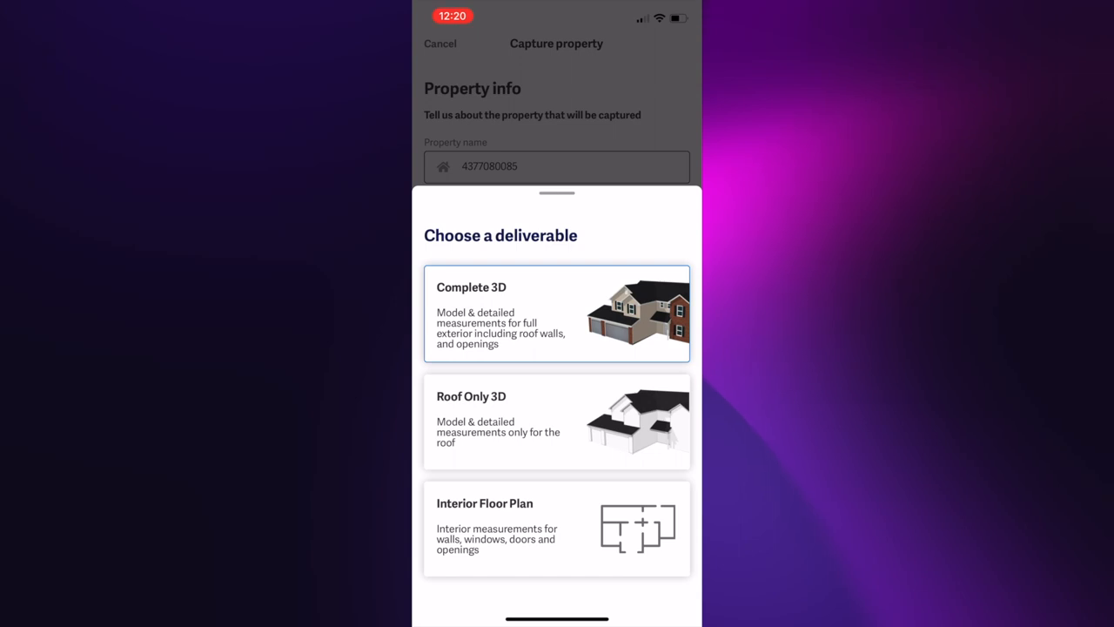
click(556, 528)
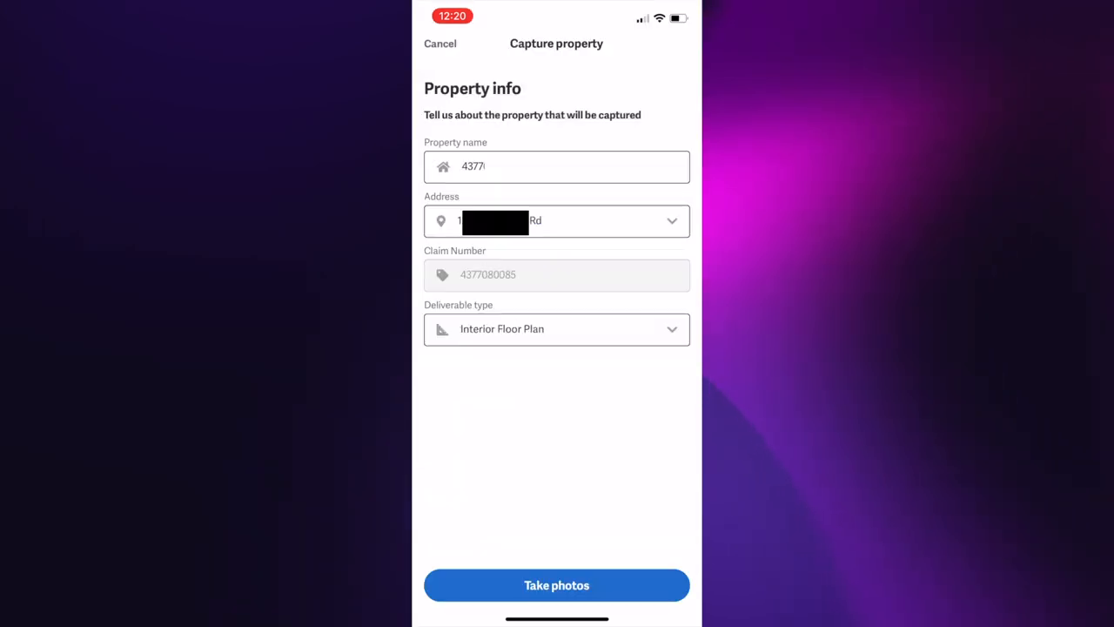
click(556, 585)
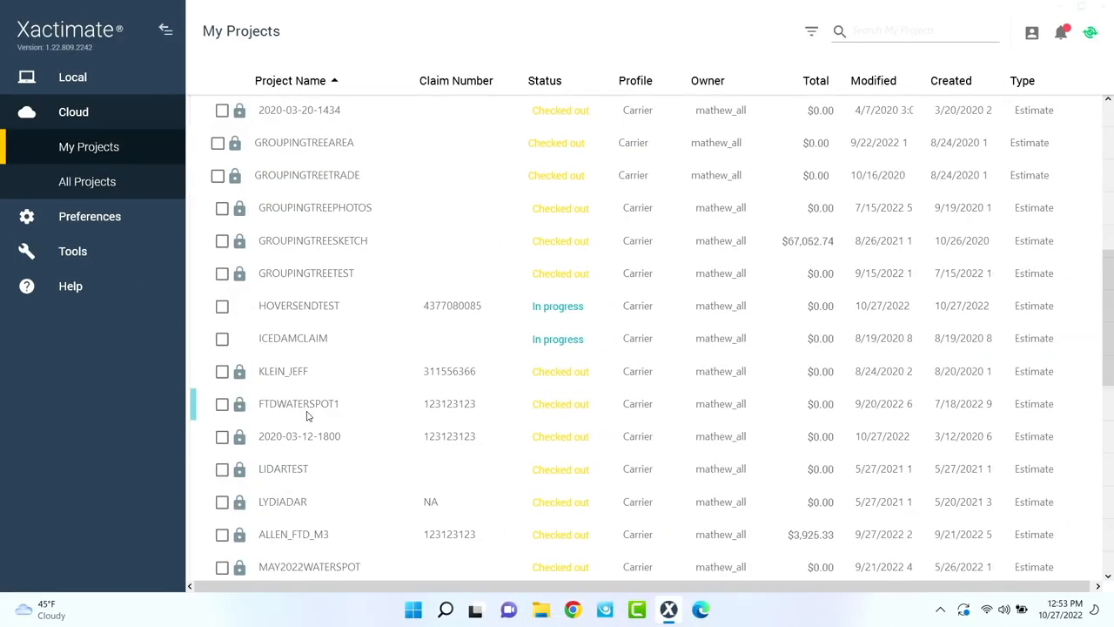
double_click(298, 305)
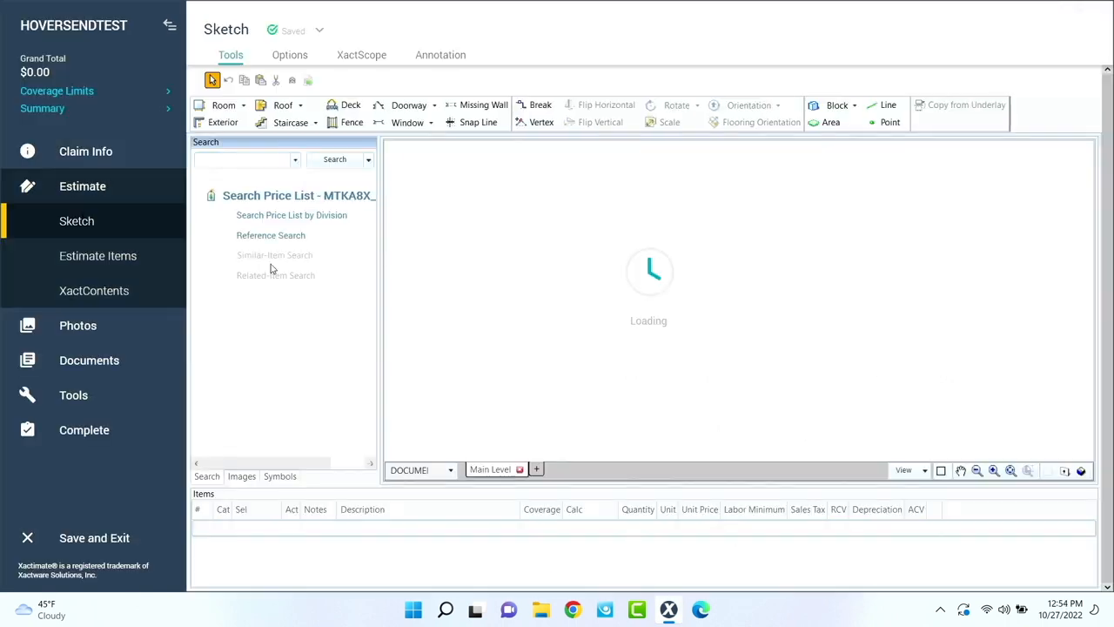